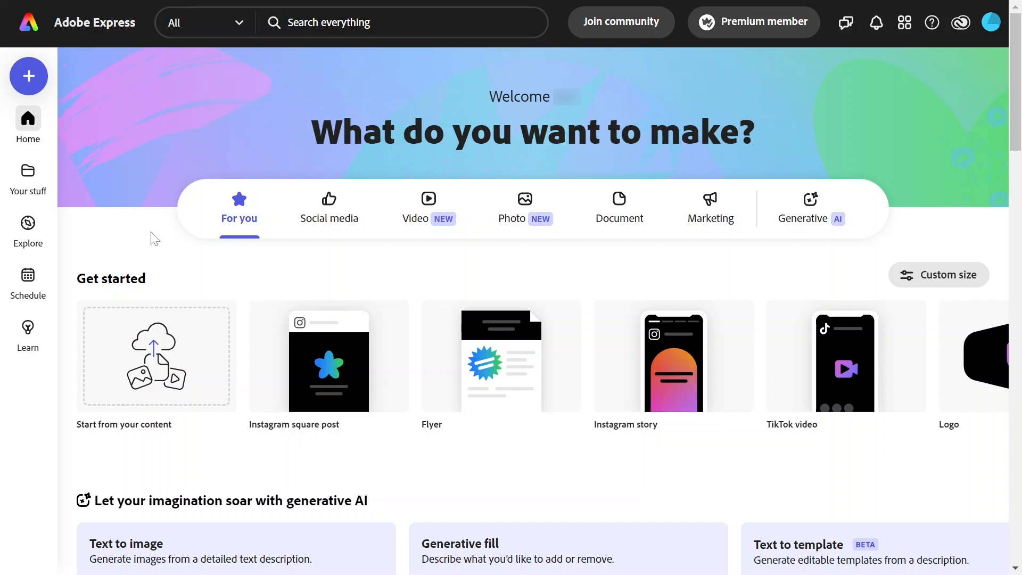
pyautogui.moveTo(786, 203)
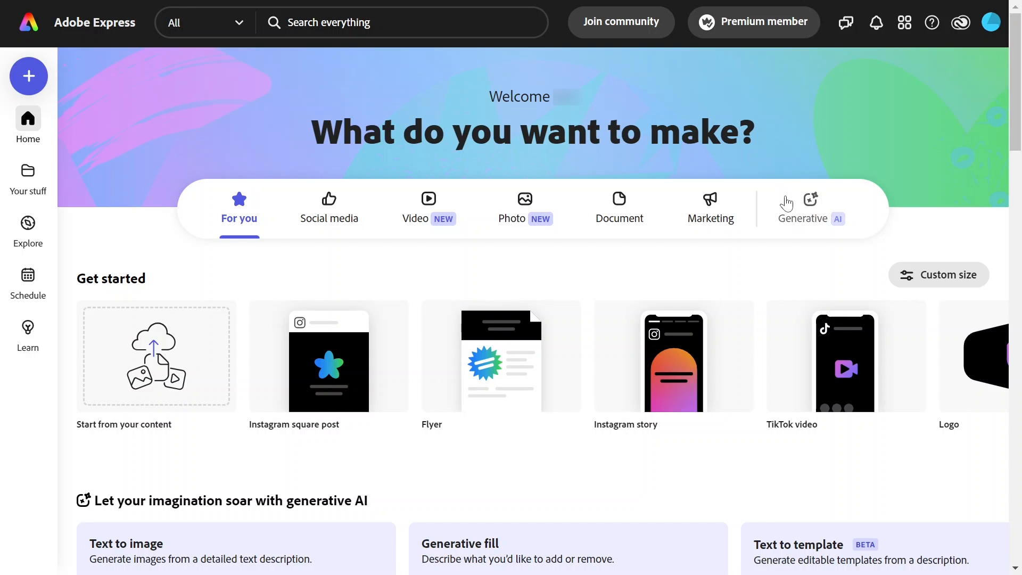
# Scroll the home page down to the generative AI tools, including Text to template
pyautogui.scroll(-3)
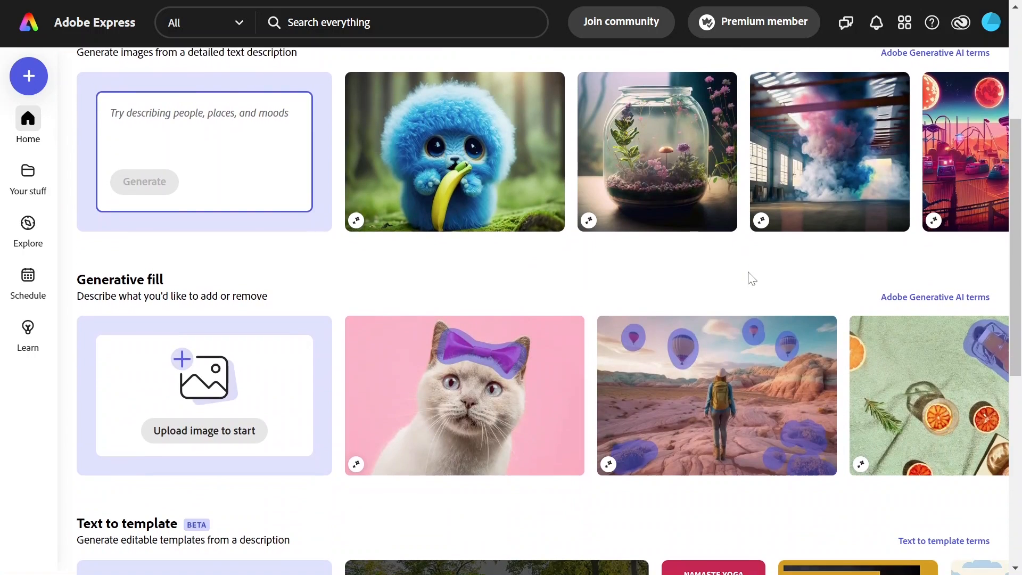
pyautogui.scroll(-3)
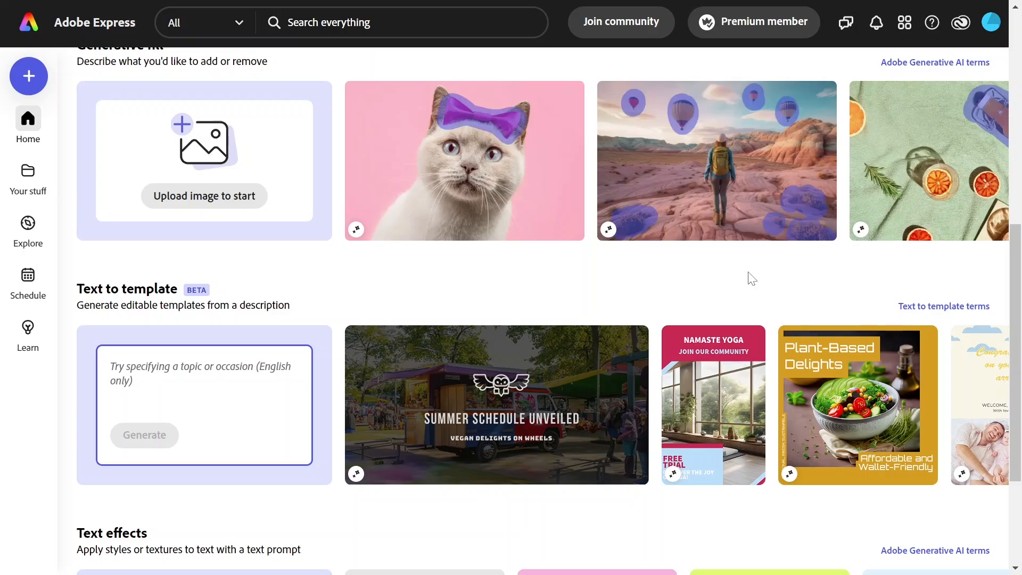
# Enter 'an Instagram post about an upcoming graphic design workshop for beginners' as the template prompt
pyautogui.click(198, 380)
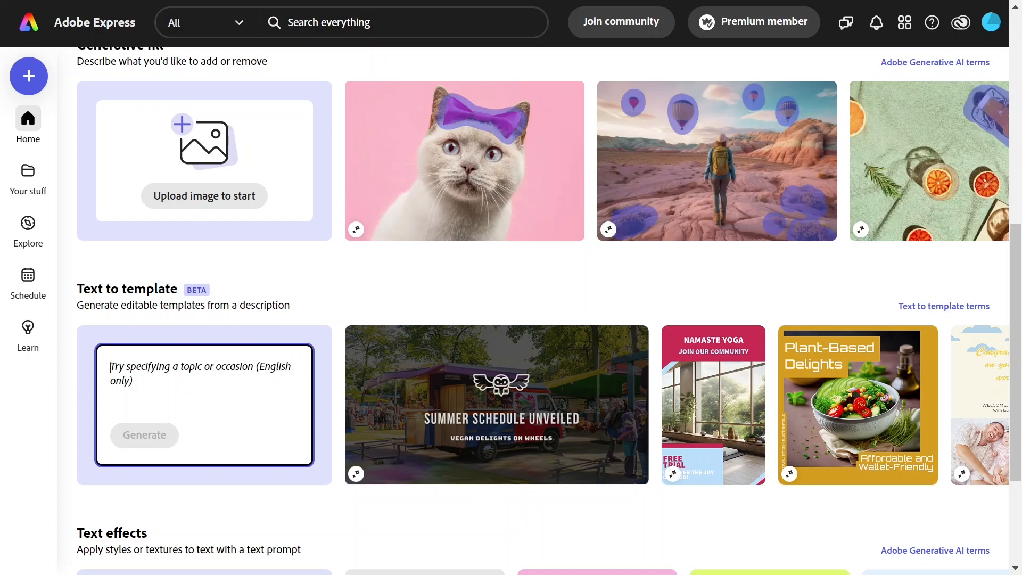
pyautogui.write('an Instagram post about')
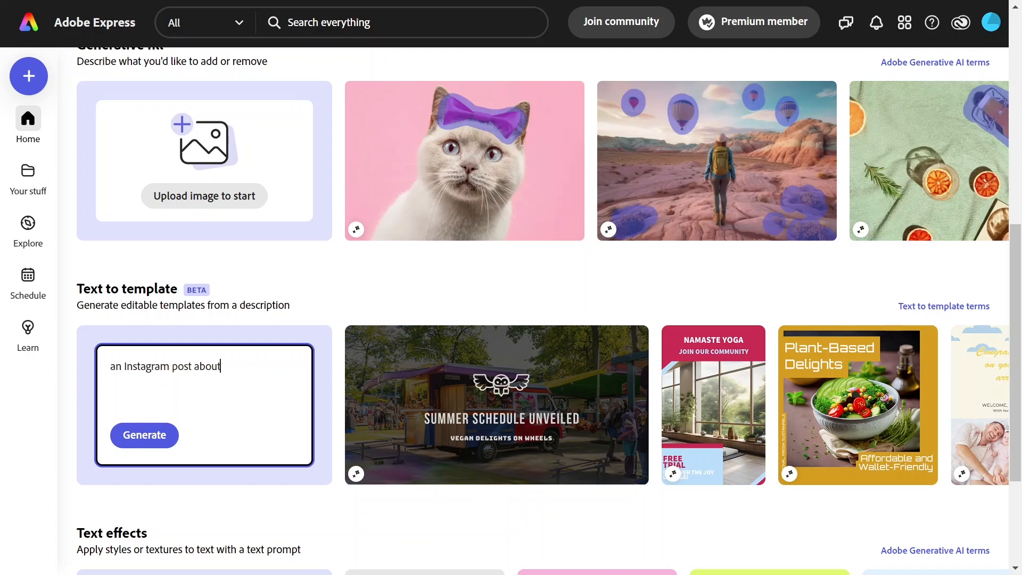
pyautogui.write('an upcoming graphic design')
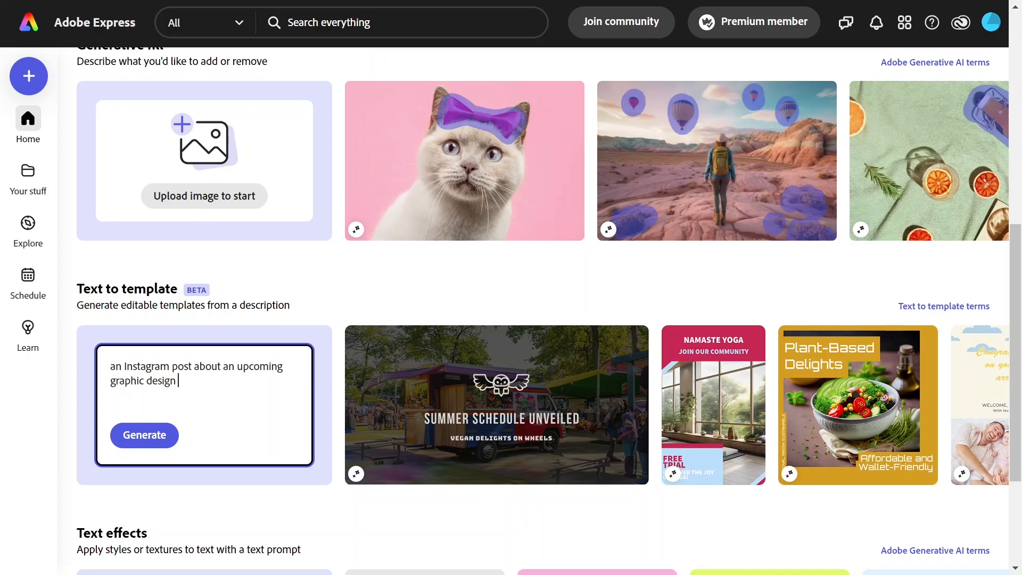
pyautogui.write('workshop for beginners')
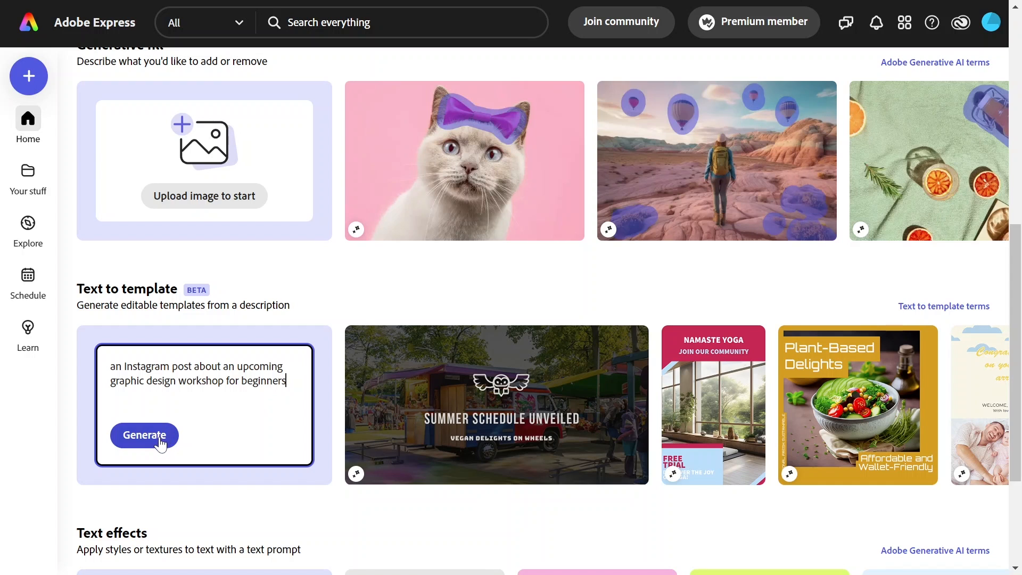
# Generate workshop templates, browse the four results, and request another batch
pyautogui.click(144, 435)
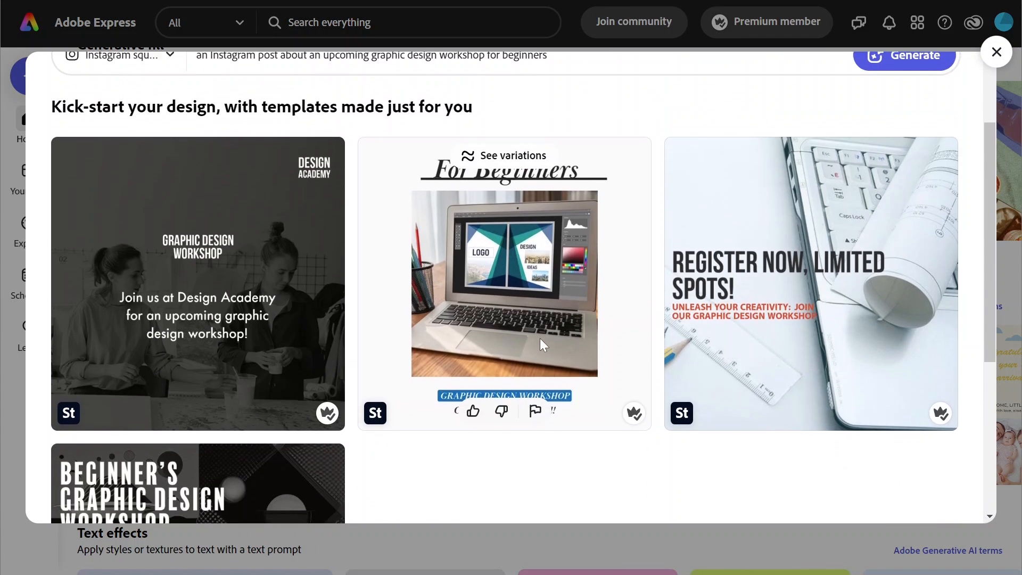
pyautogui.scroll(-3)
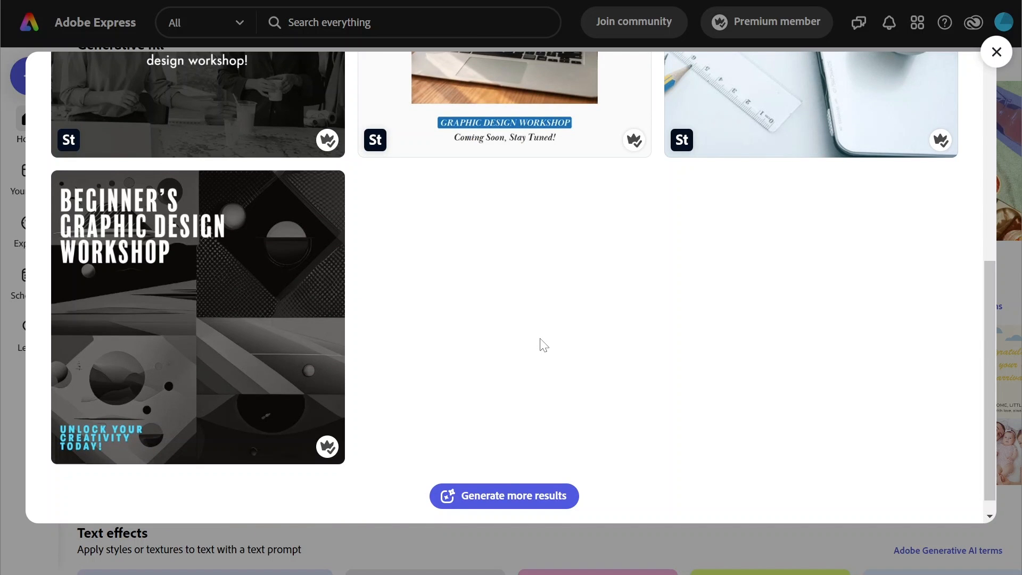
pyautogui.scroll(3)
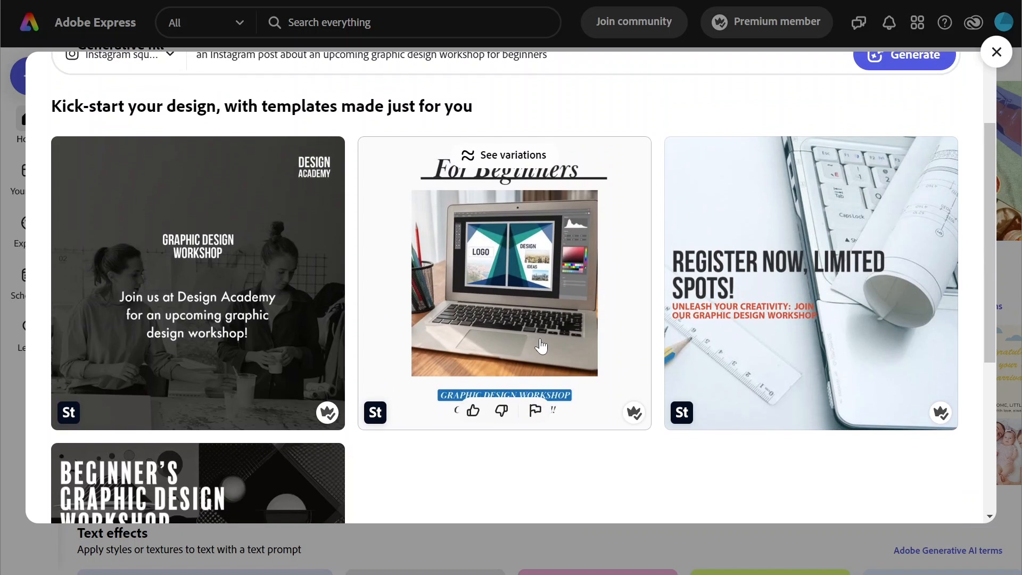
pyautogui.scroll(-3)
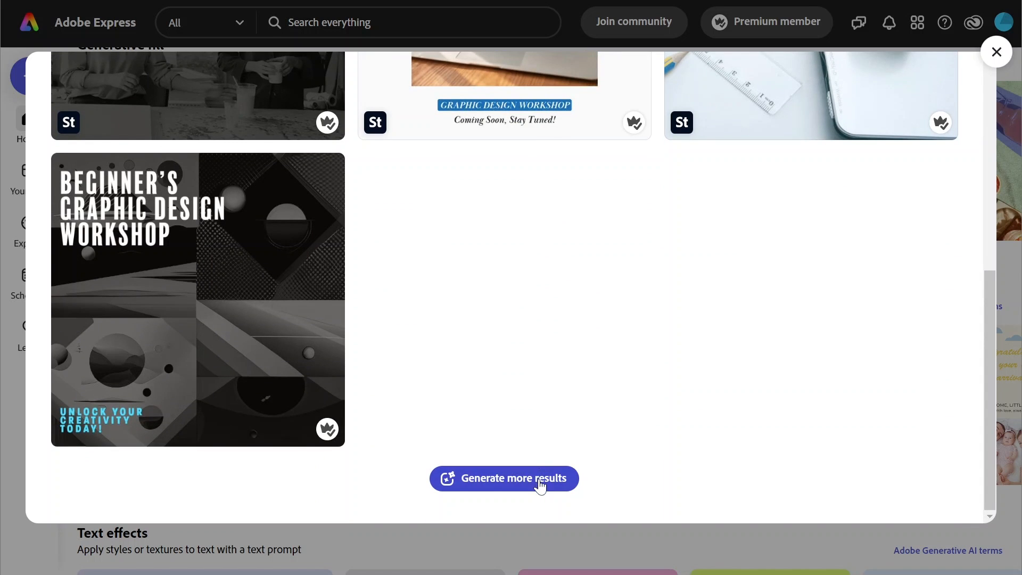
pyautogui.click(514, 478)
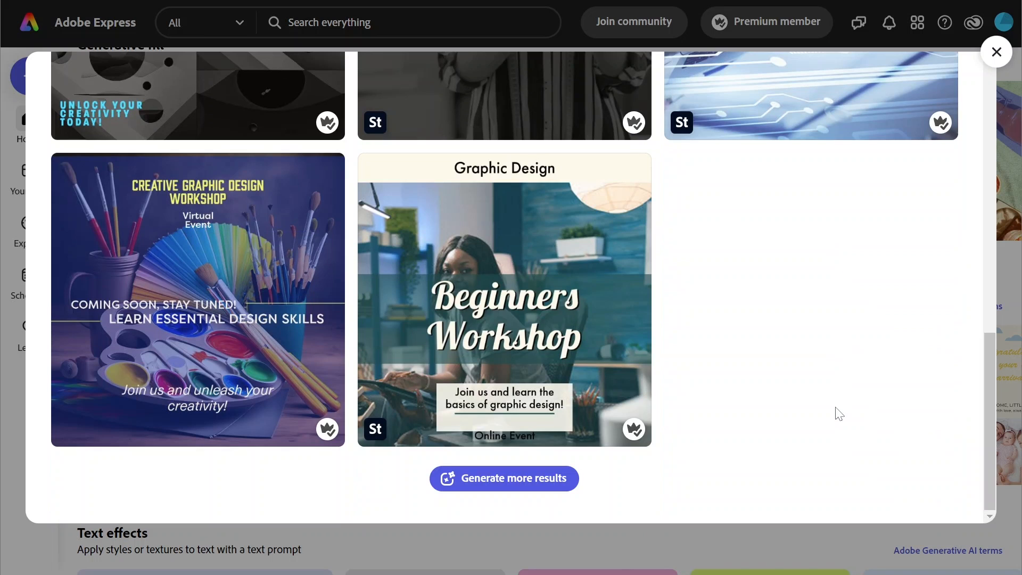
pyautogui.moveTo(94, 323)
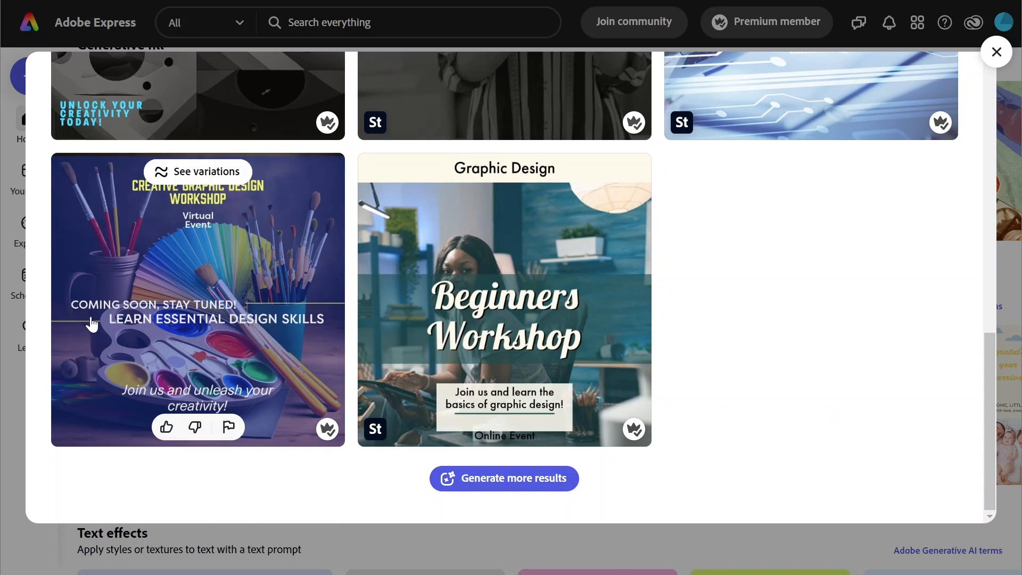
pyautogui.moveTo(109, 325)
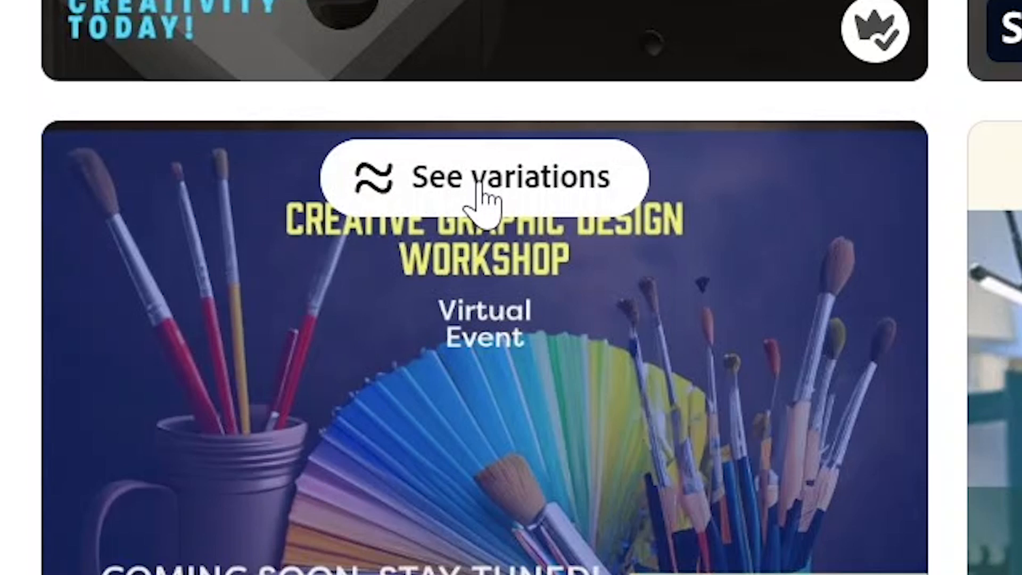
# Show variations of the Creative Graphic Design Workshop paintbrush template and scroll through them
pyautogui.click(484, 186)
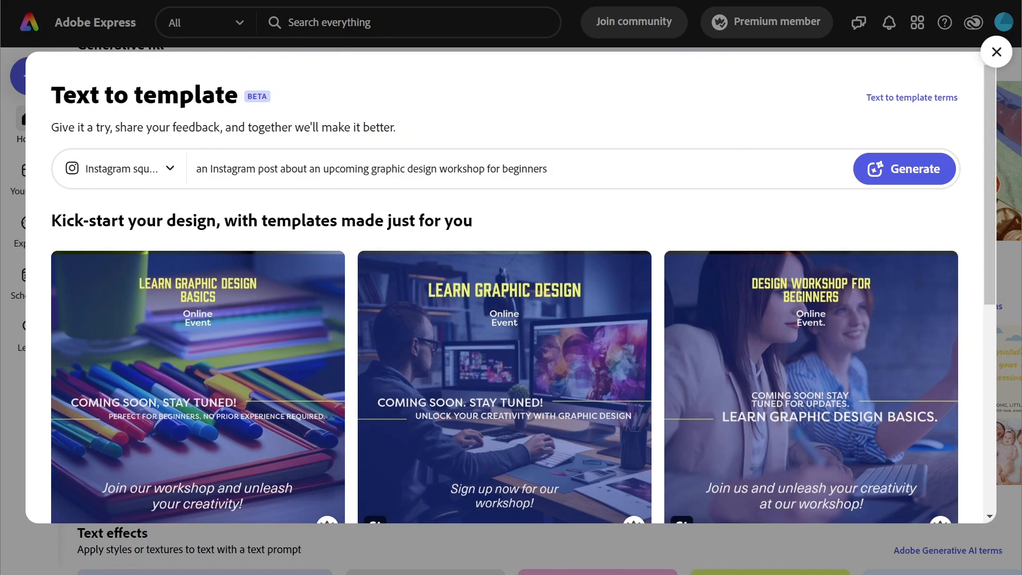
pyautogui.scroll(-3)
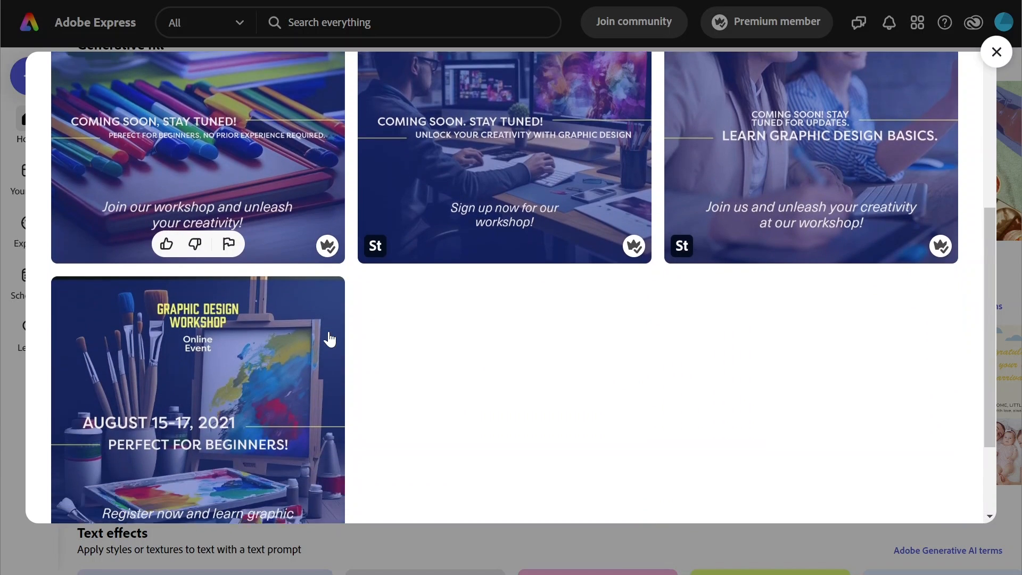
pyautogui.scroll(-3)
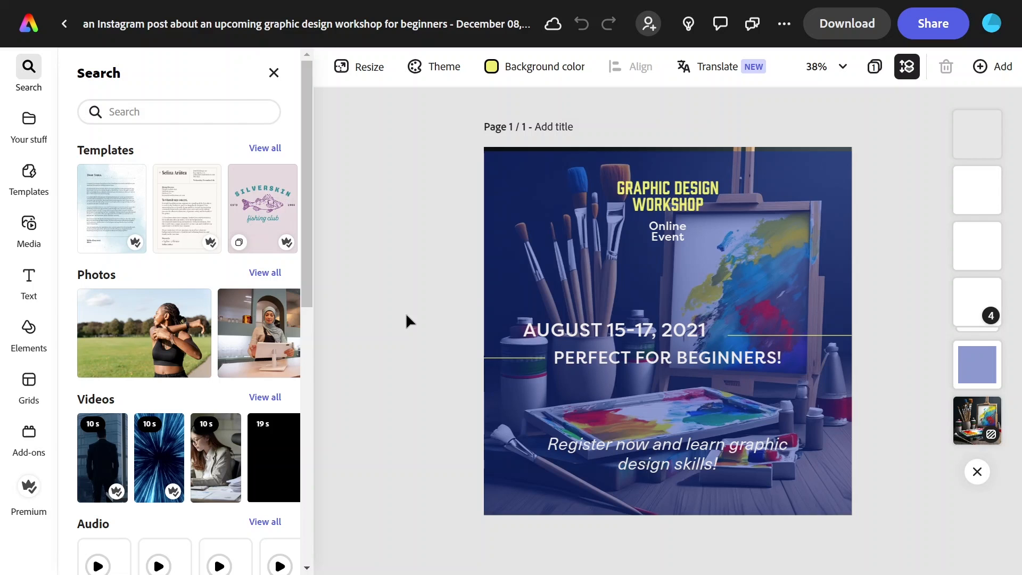
# Select the blue overlay on the painting photo and raise its opacity
pyautogui.click(667, 329)
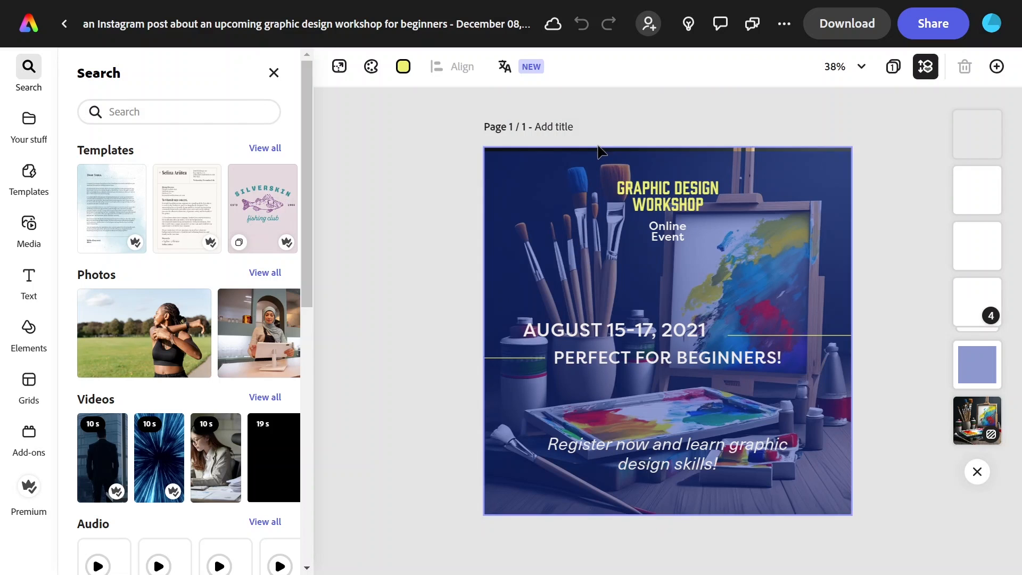
pyautogui.moveTo(974, 425)
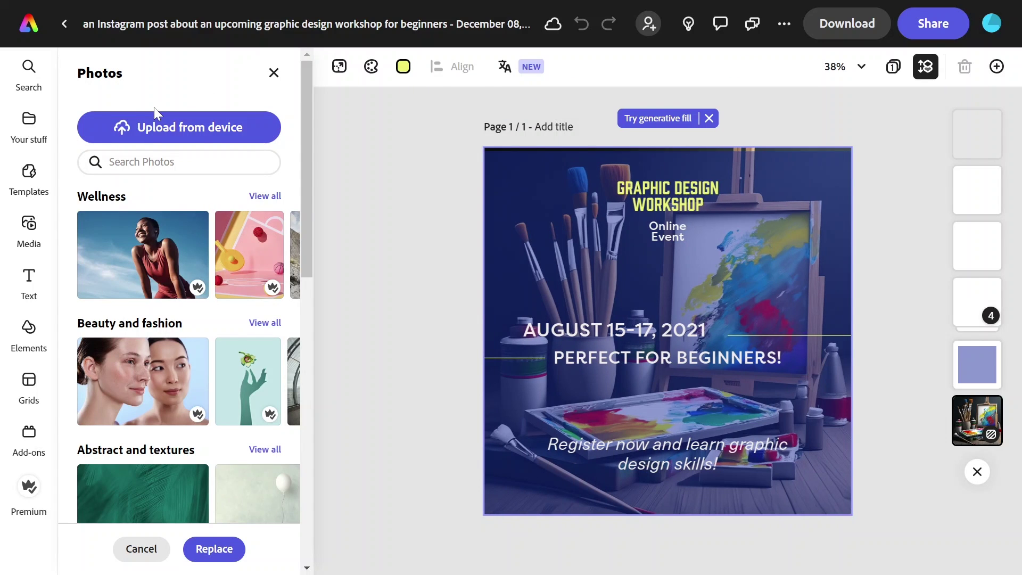
pyautogui.click(609, 352)
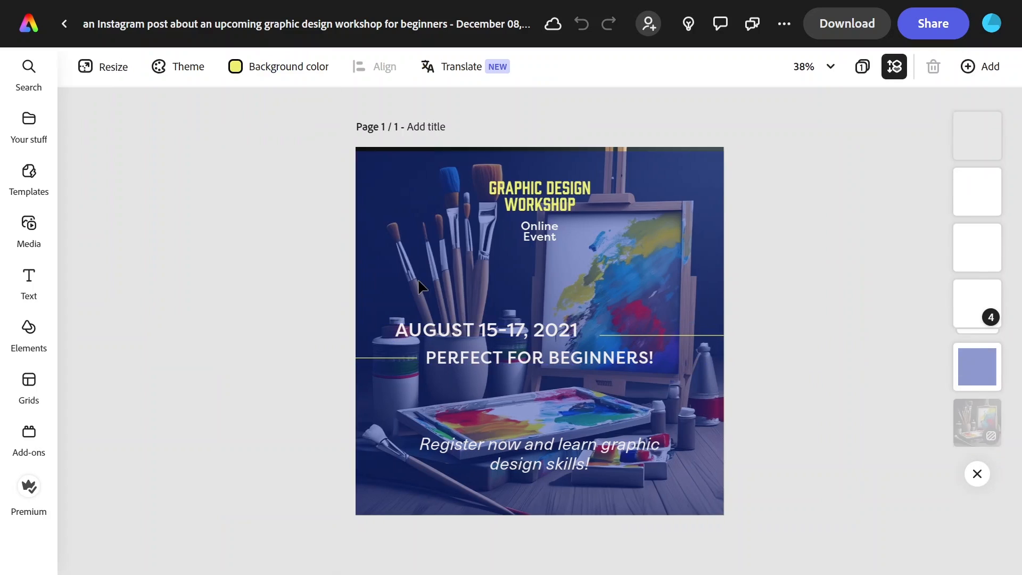
pyautogui.click(977, 367)
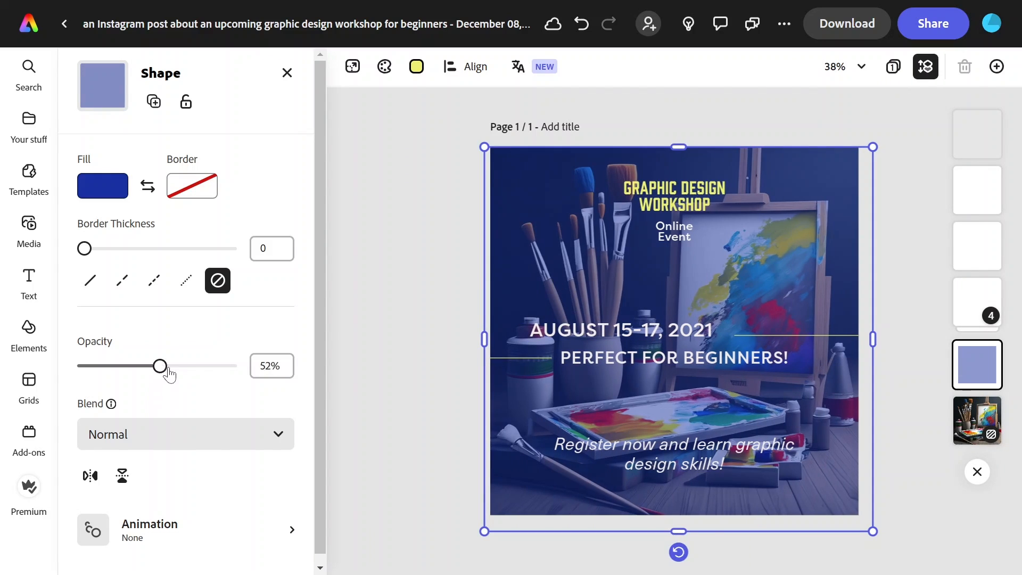
pyautogui.moveTo(160, 366); pyautogui.dragTo(184, 366)
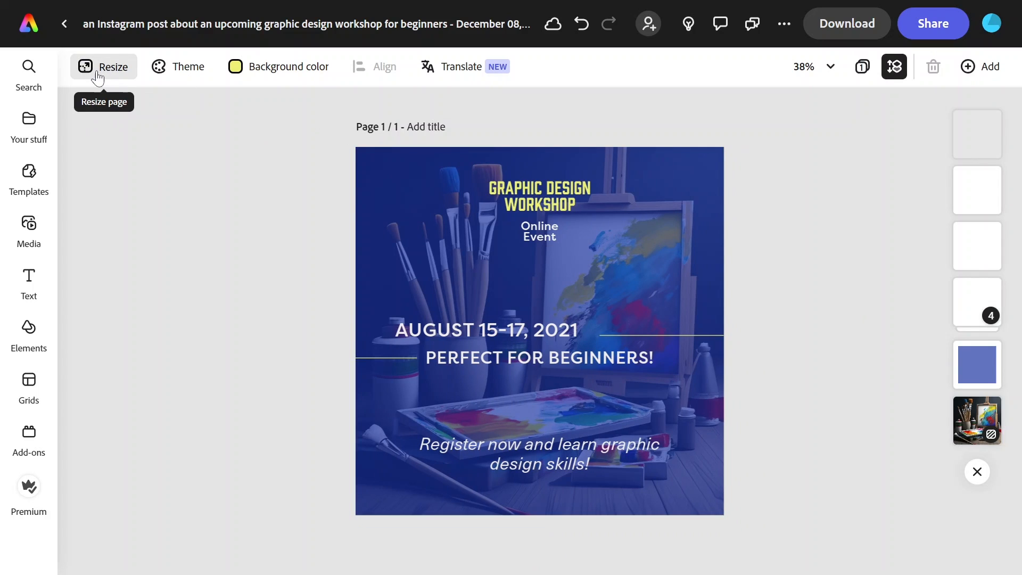
# Duplicate the post at Instagram story size, then delete the story copy
pyautogui.click(104, 66)
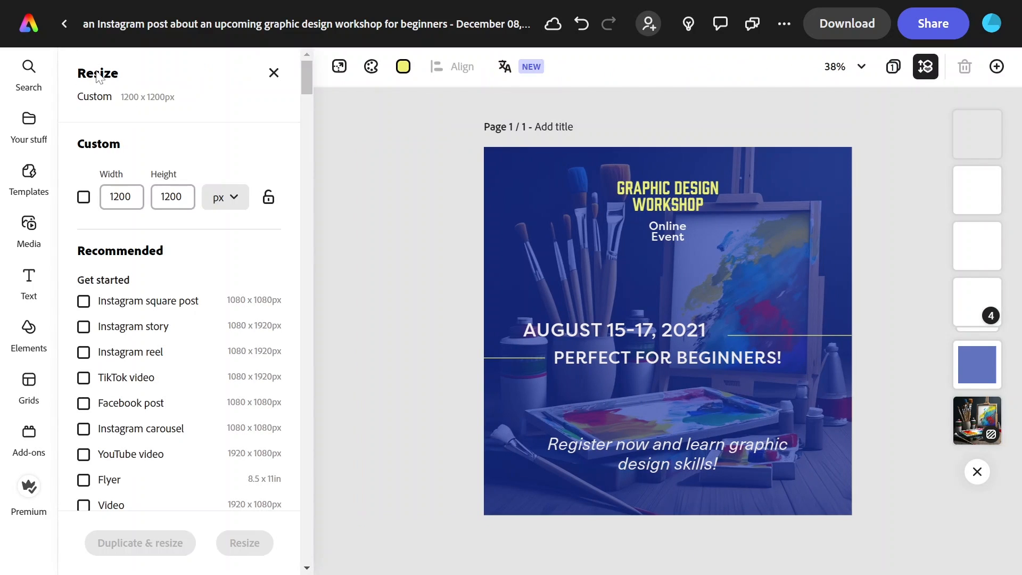
pyautogui.scroll(-3)
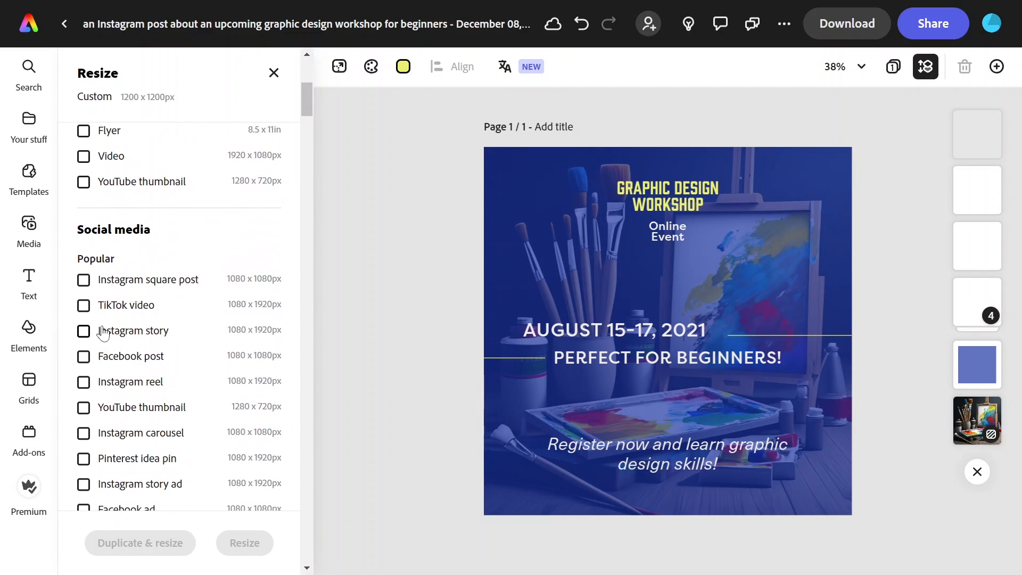
pyautogui.click(83, 330)
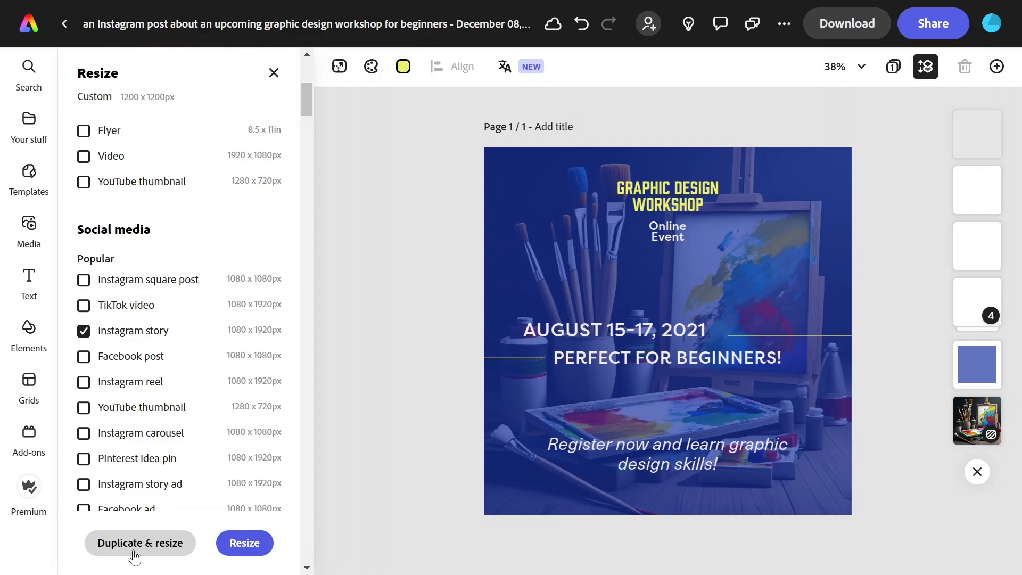
pyautogui.click(140, 542)
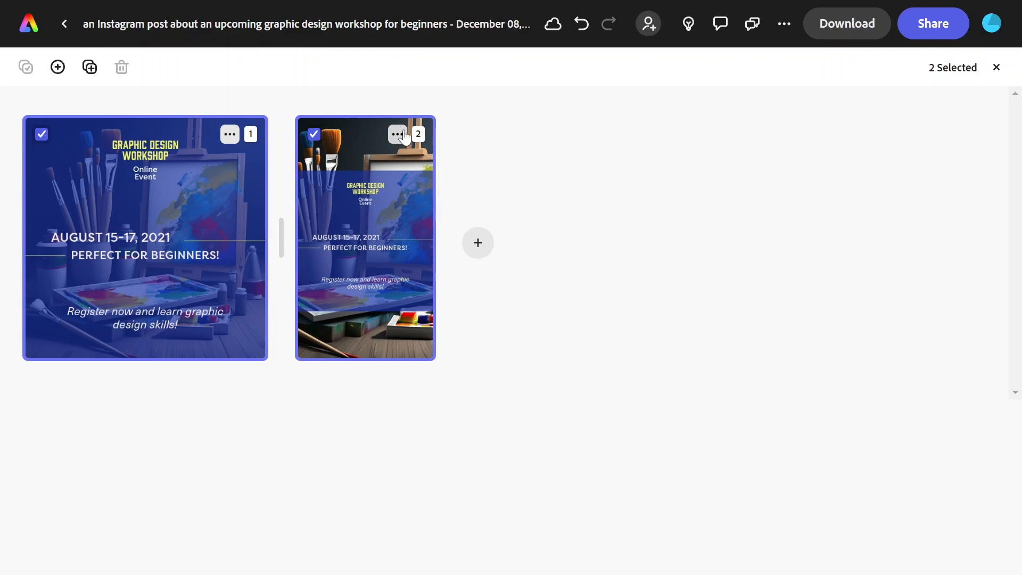
pyautogui.click(121, 67)
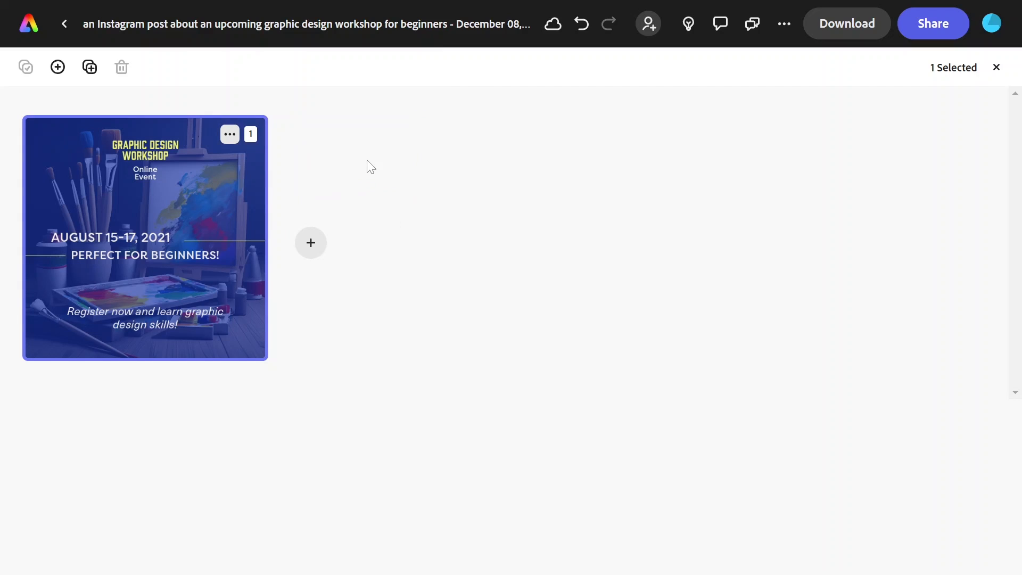
# Download the square workshop post as a PDF
pyautogui.click(847, 23)
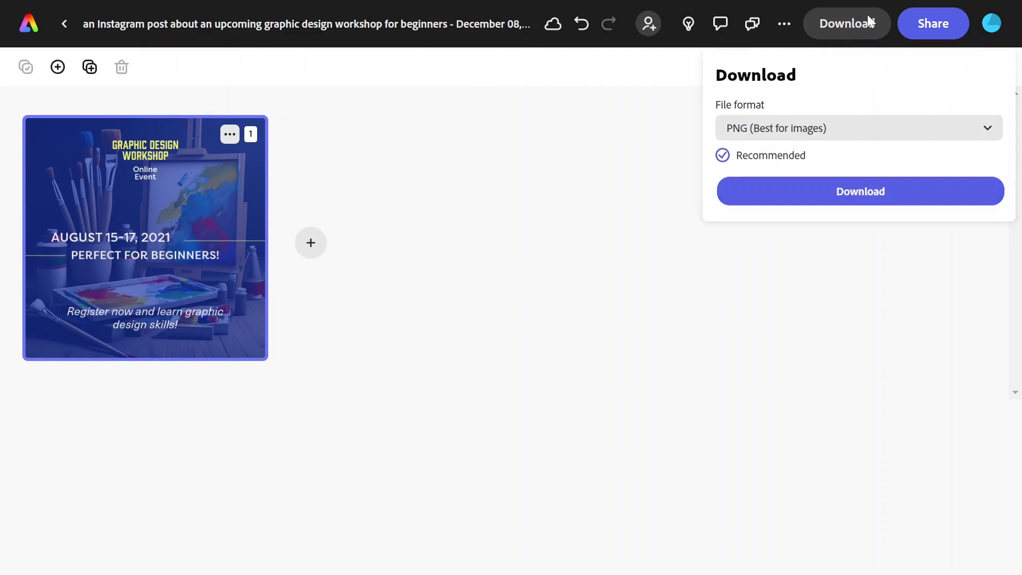
pyautogui.click(859, 127)
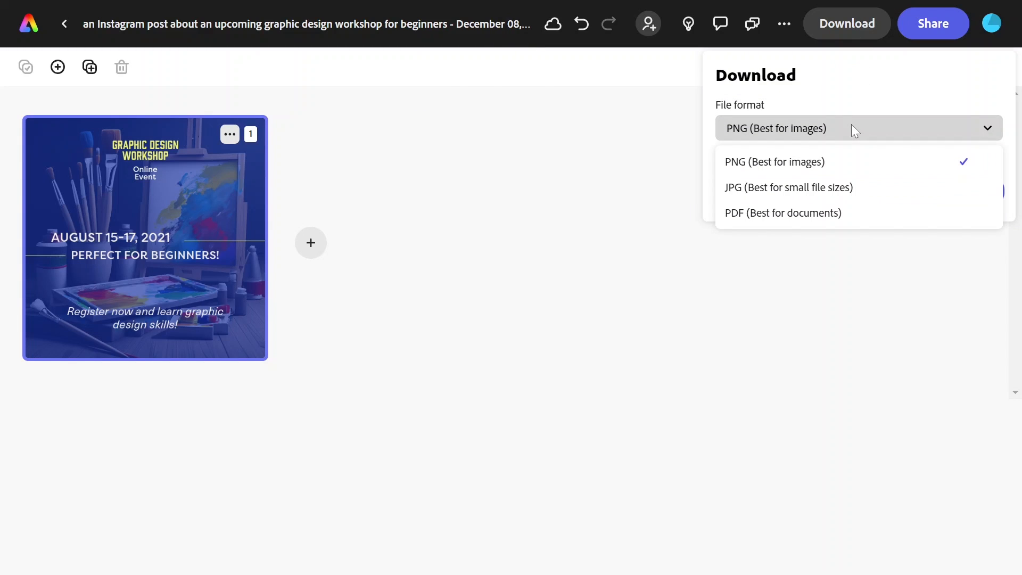
pyautogui.click(783, 213)
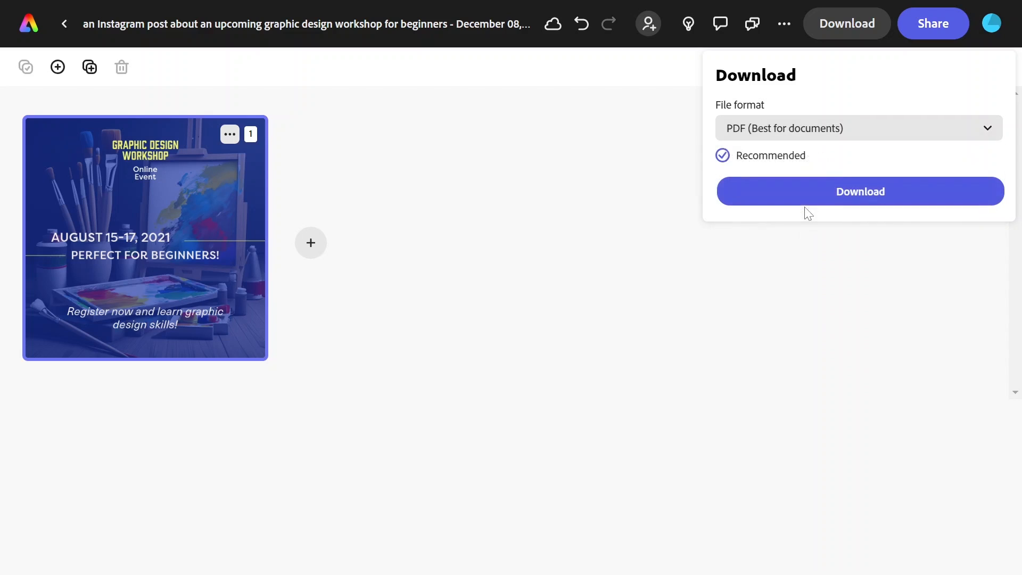
pyautogui.click(860, 191)
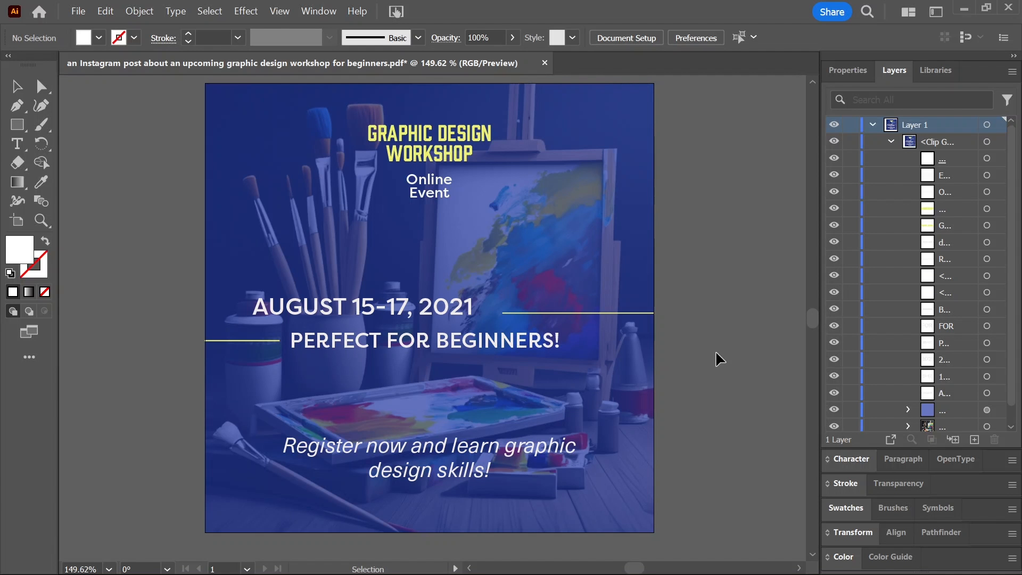